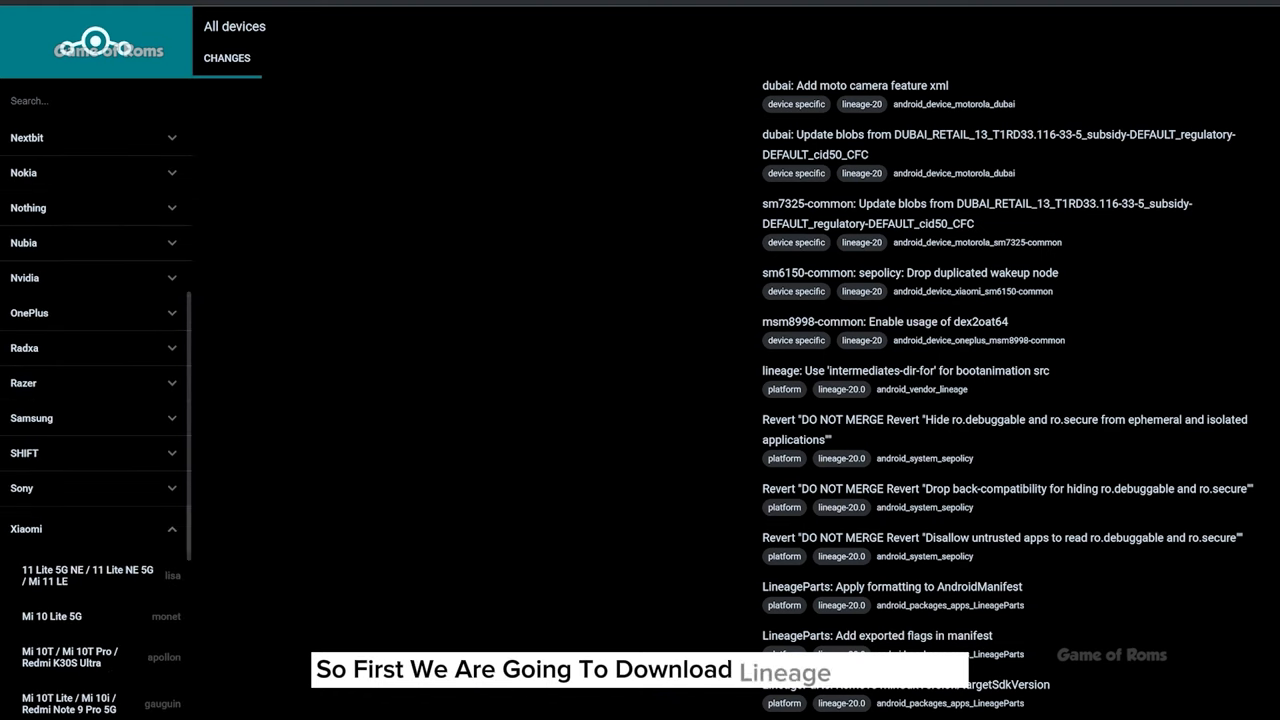
Pick Redmi Note 10 Pro / Pro Max from the Xiaomi section of the LineageOS device list.
scroll("down", 3)
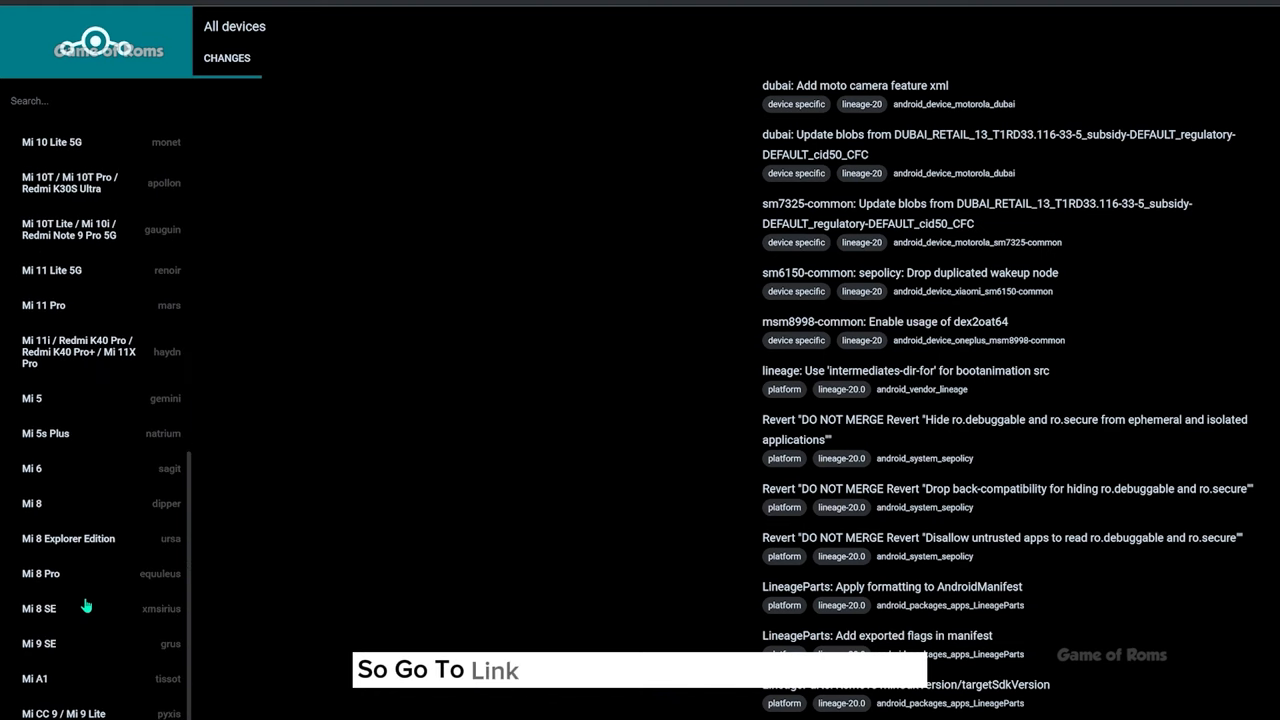
scroll("down", 3)
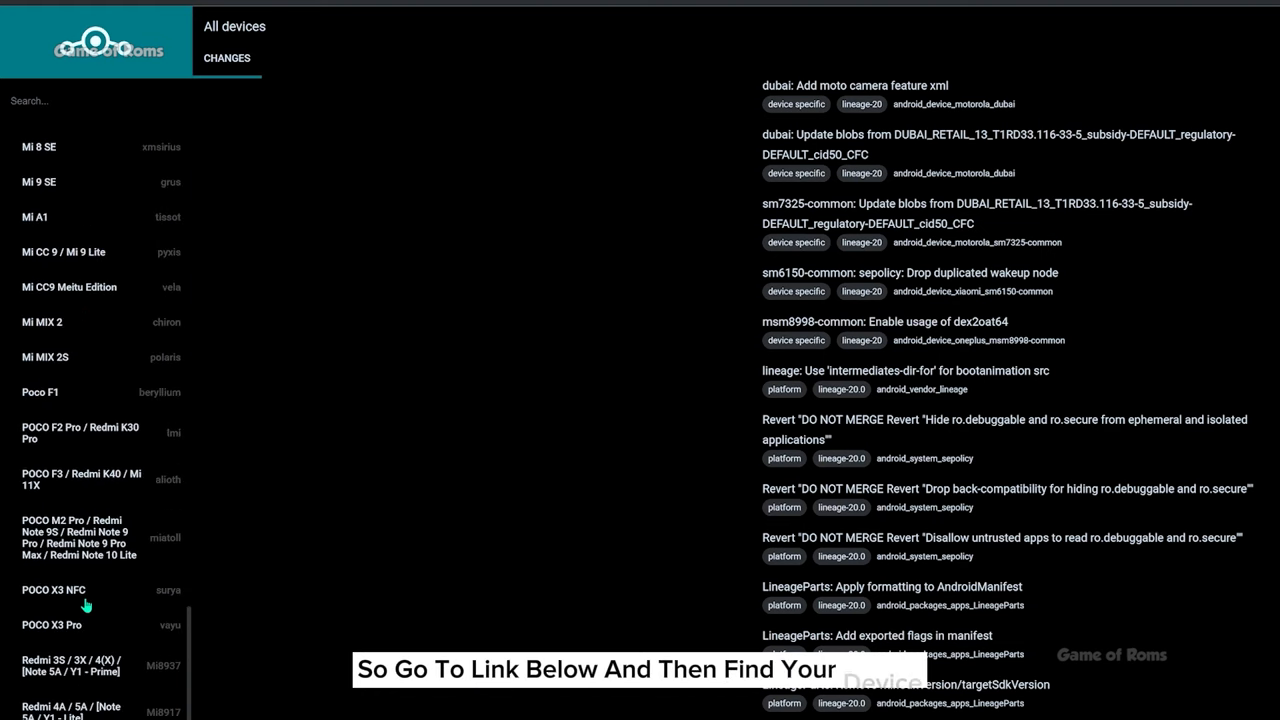
scroll("down", 3)
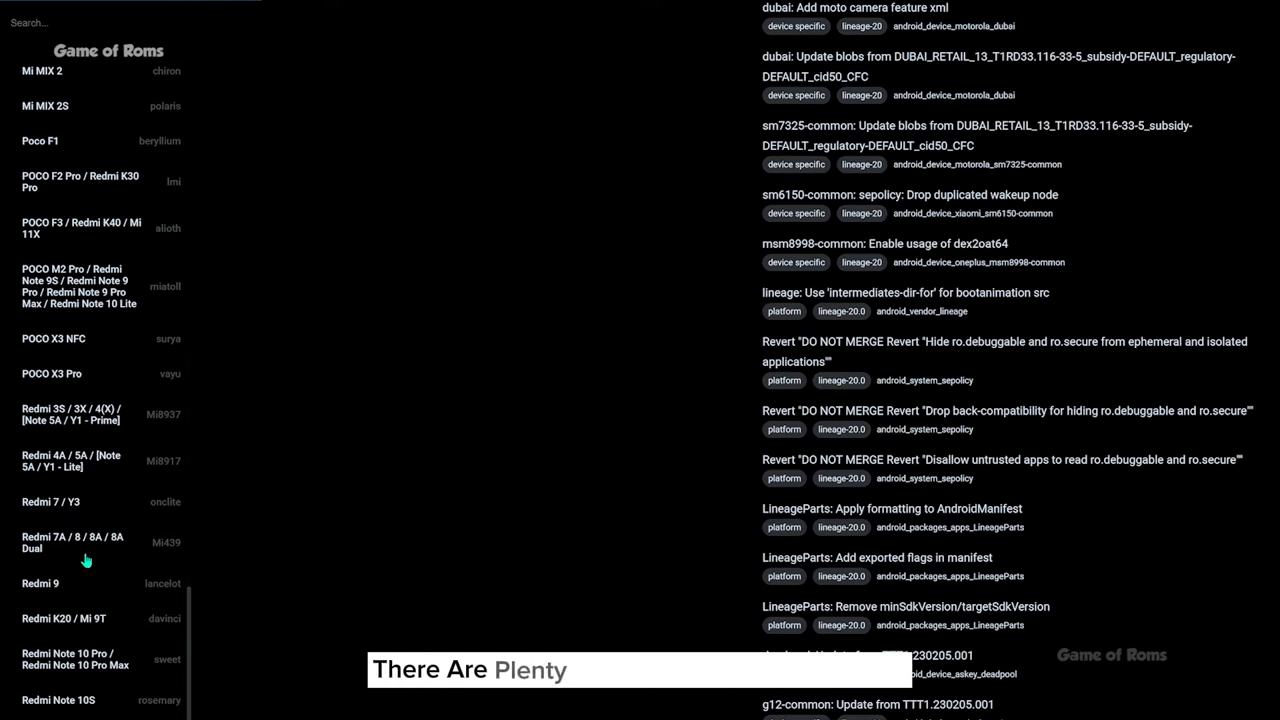
mouse_move(96, 660)
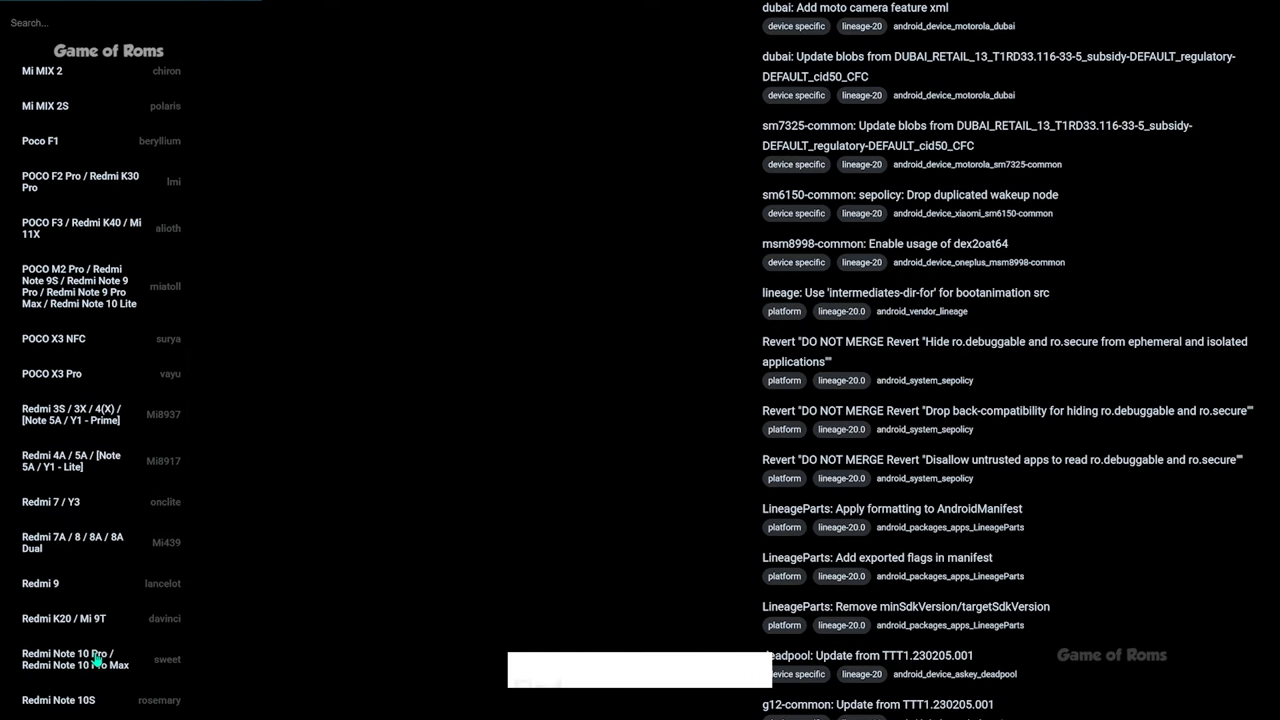
left_click(76, 660)
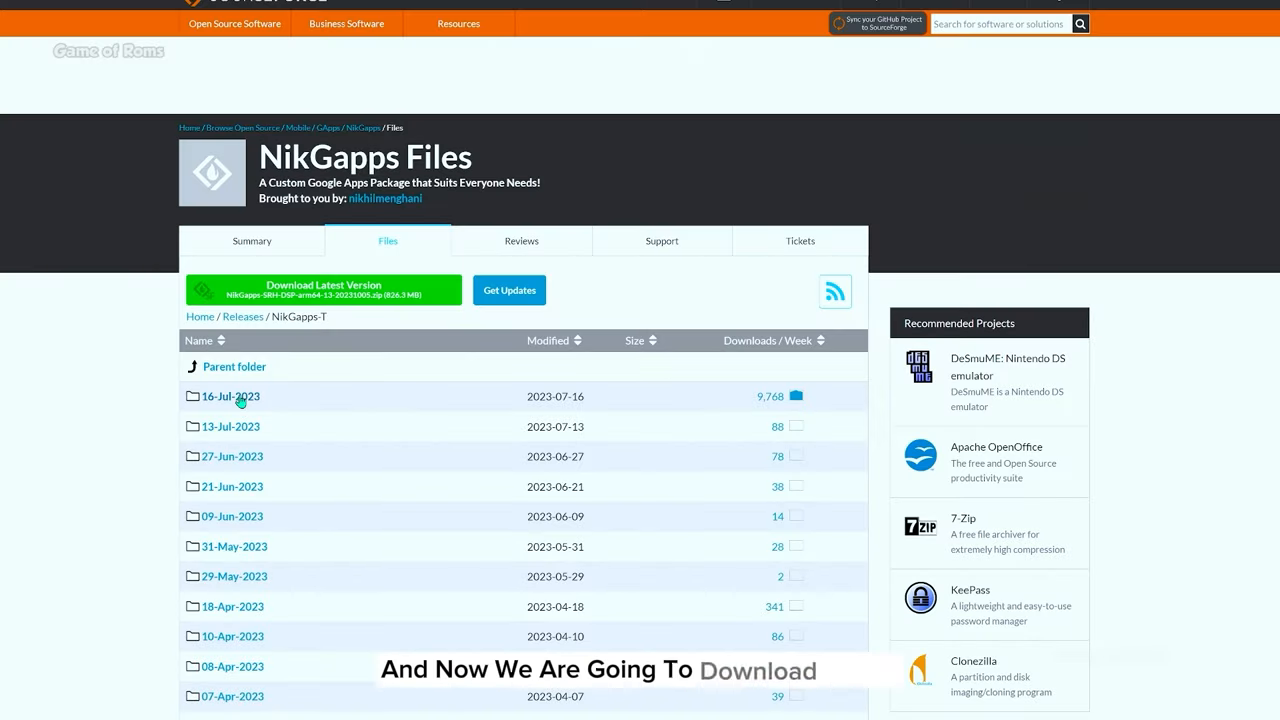
Enter the 16-Jul-2023 release folder under NikGapps-T on SourceForge.
left_click(230, 396)
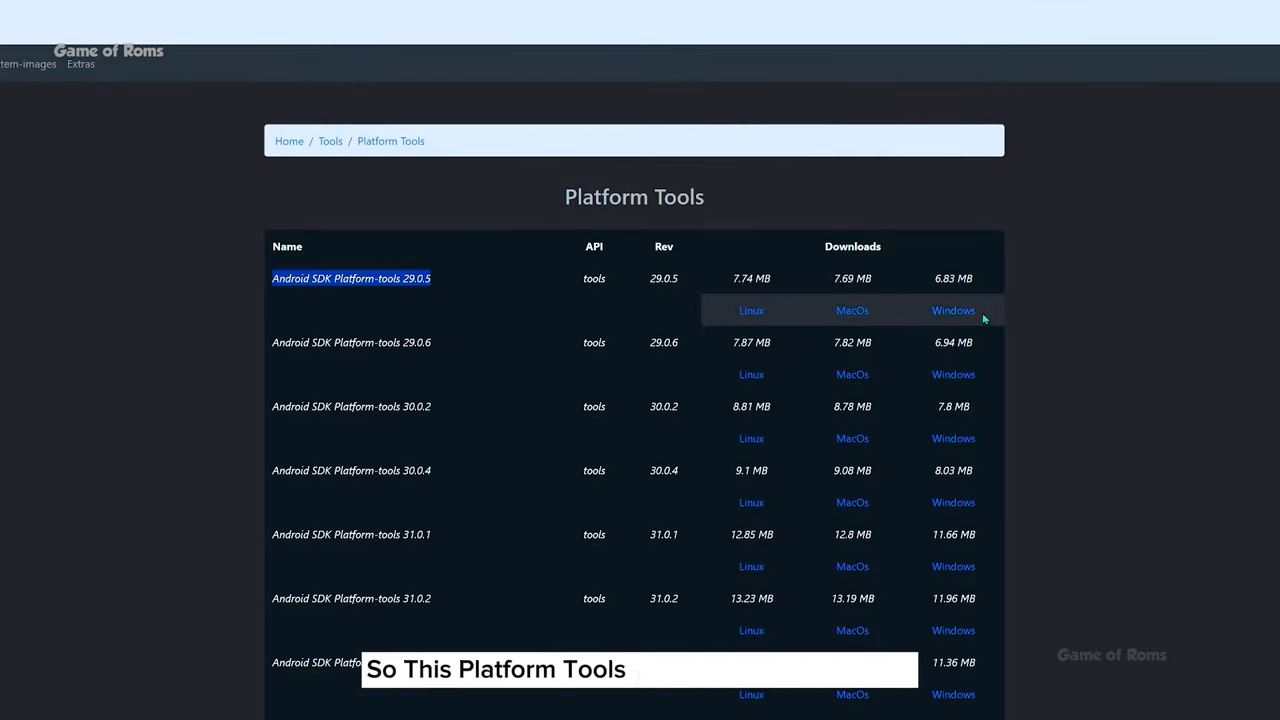
mouse_move(1160, 248)
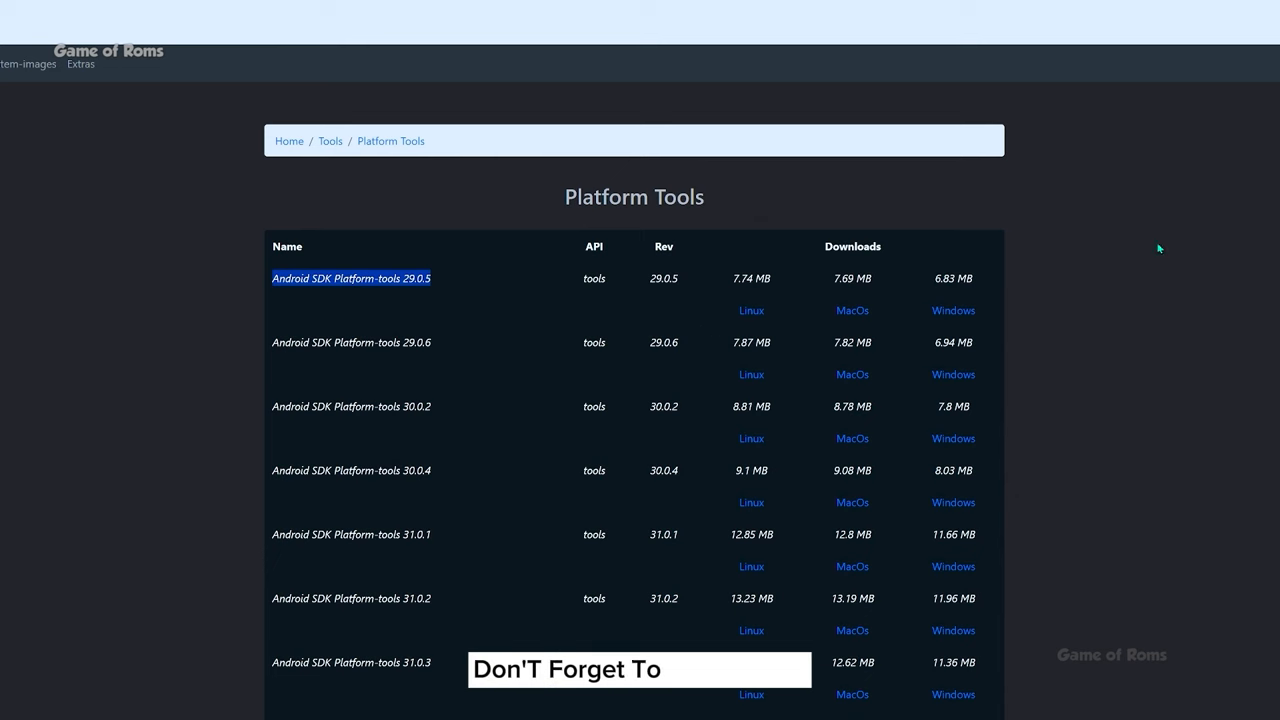
Choose the Windows download of Android SDK Platform-tools 29.0.5.
left_click(498, 210)
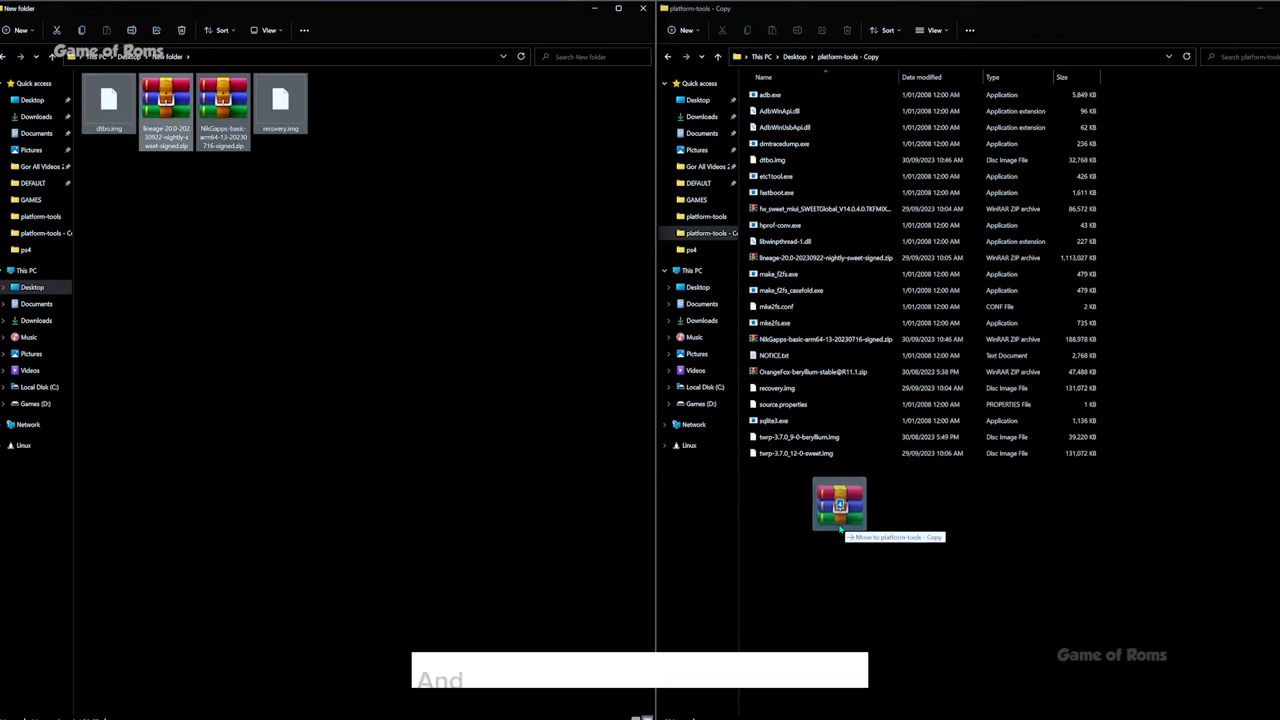
Move the dtbo, recovery, LineageOS ROM and NikGapps files into platform-tools - Copy, replacing duplicates.
left_click_drag(838, 504, 892, 536)
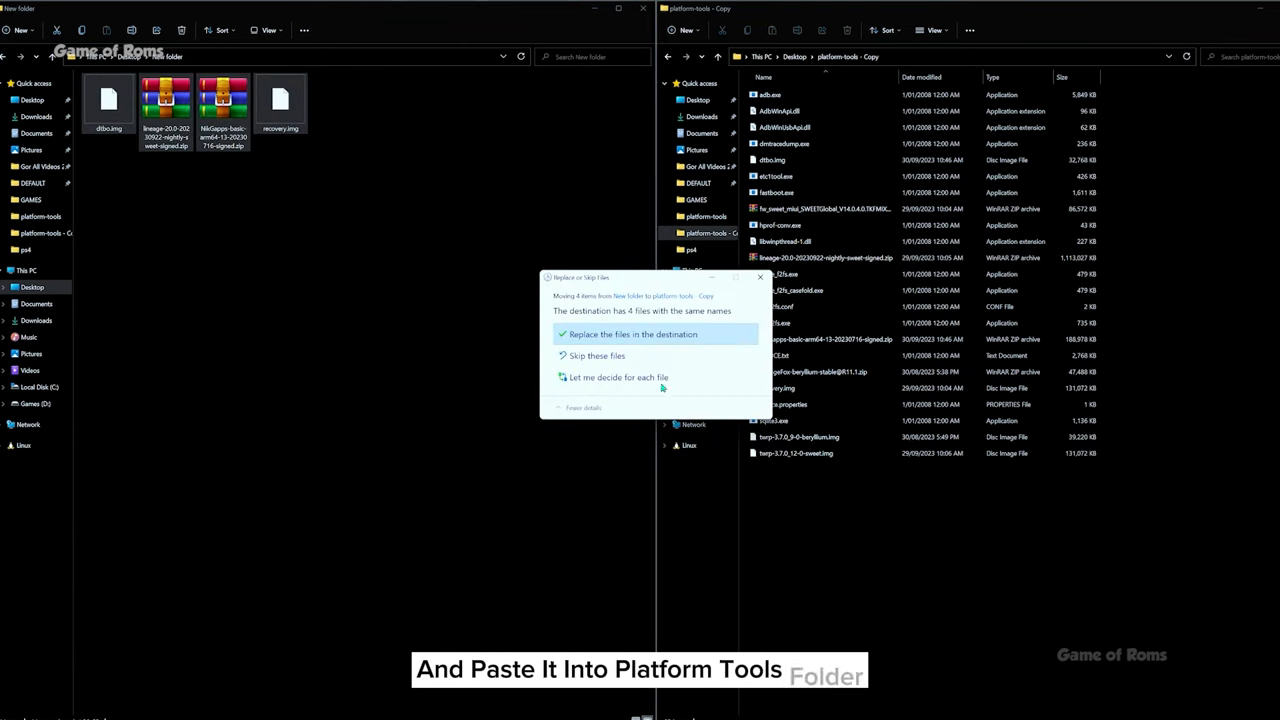
left_click(632, 334)
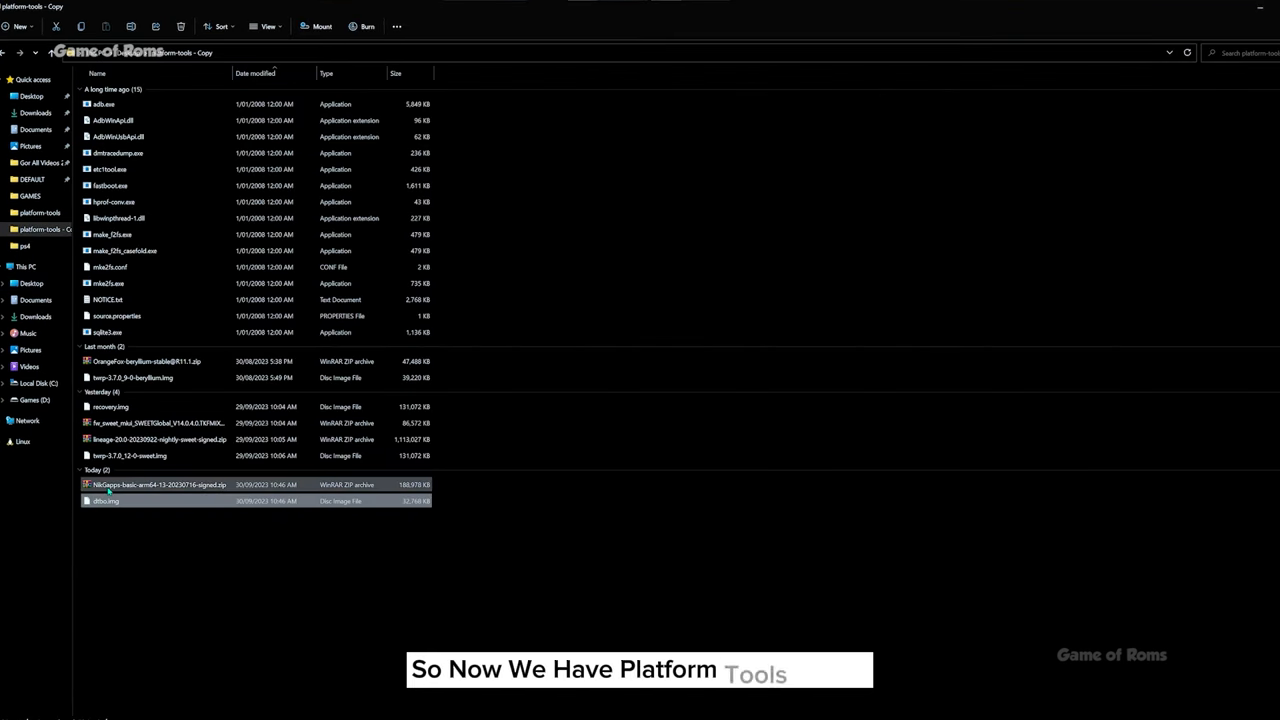
left_click(158, 440)
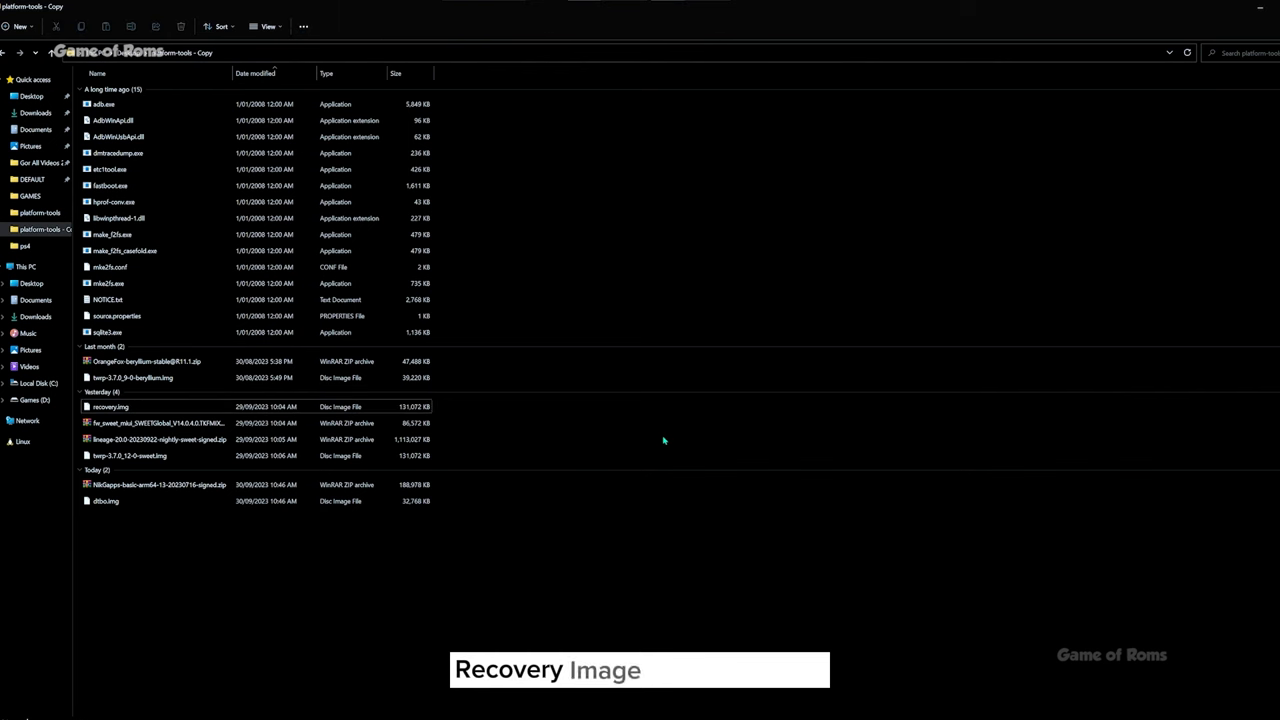
Launch a Command Prompt at the platform-tools - Copy folder via the folder's context menu.
right_click(664, 440)
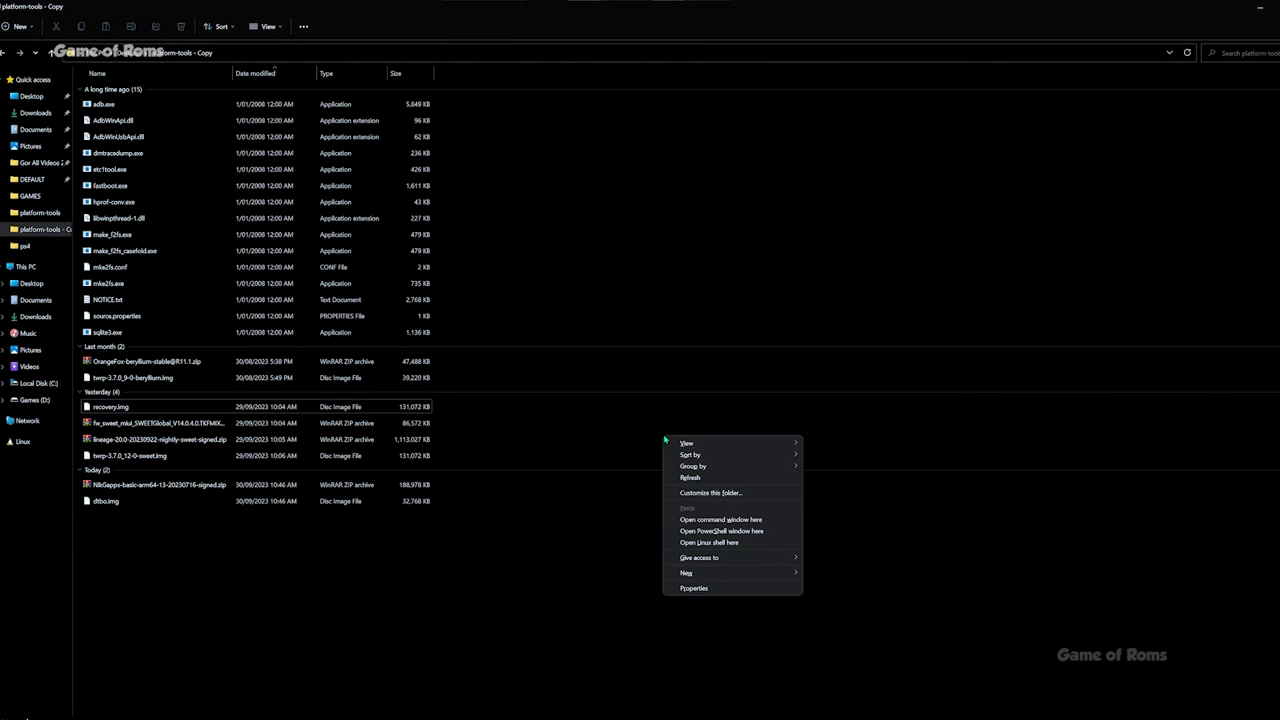
left_click(706, 524)
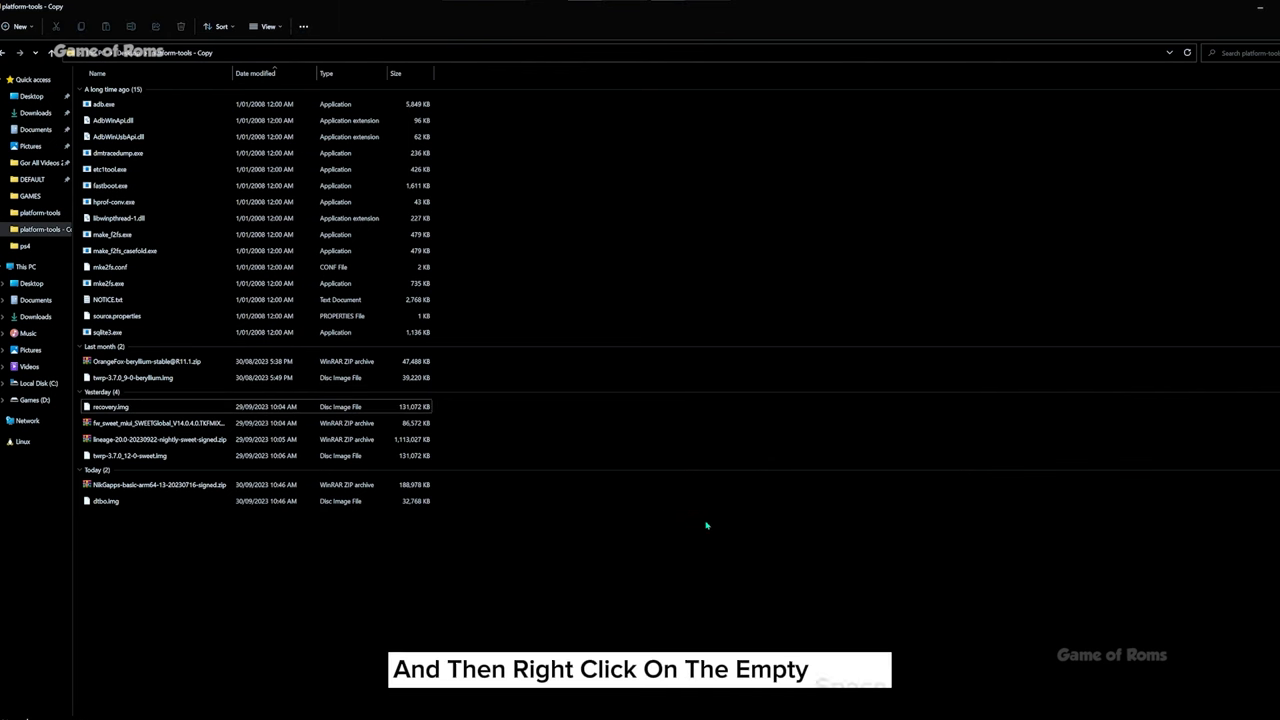
left_click(706, 526)
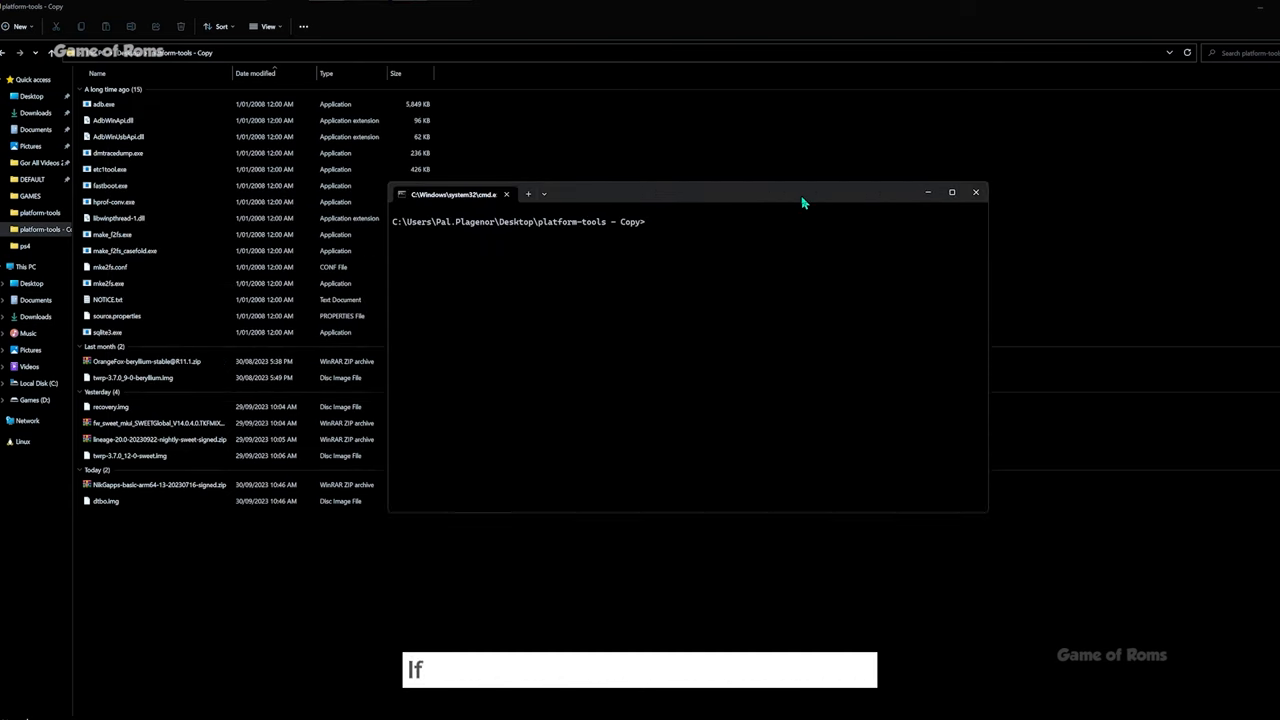
mouse_move(976, 192)
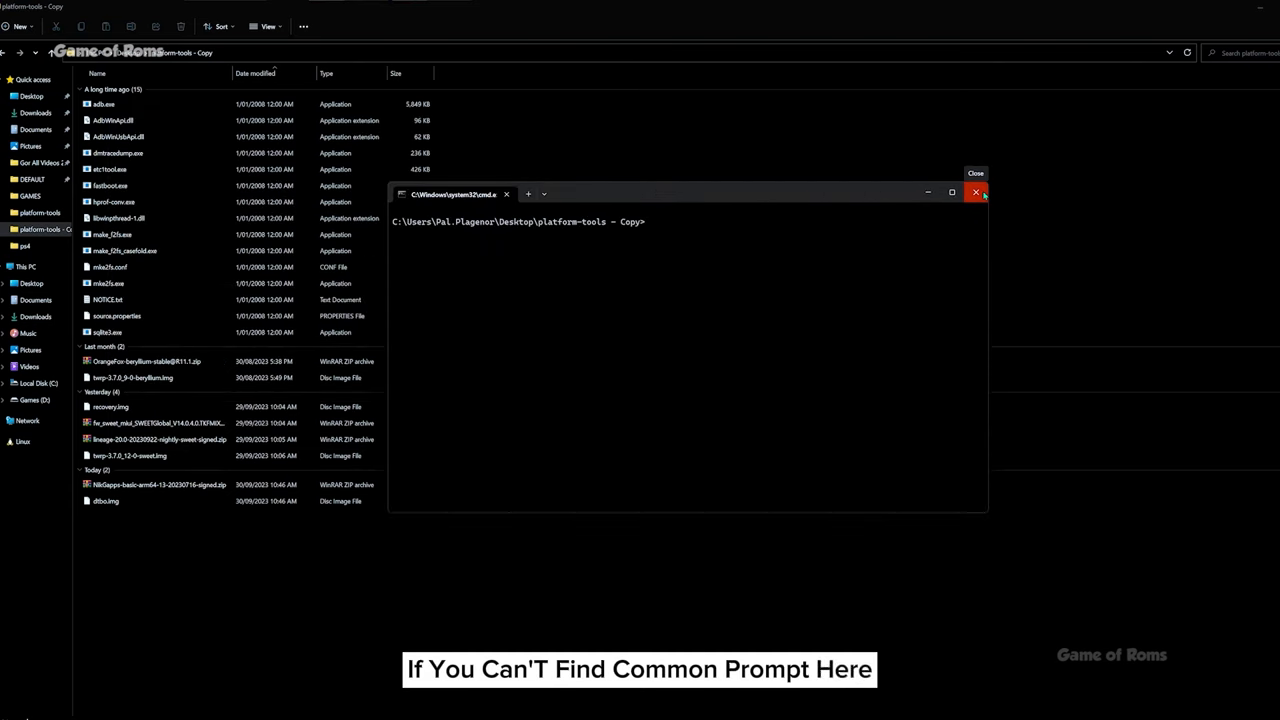